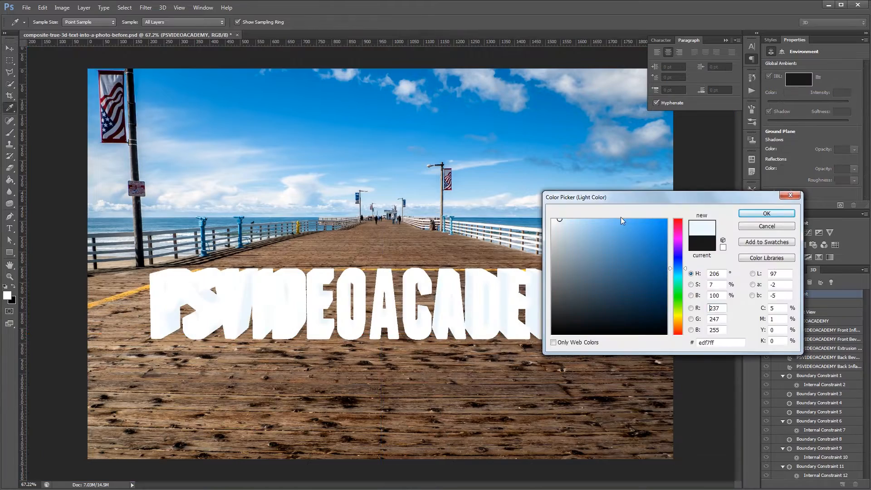
Preview the finished 3D text composite, then revert to the plain pier photo.
left_click(767, 213)
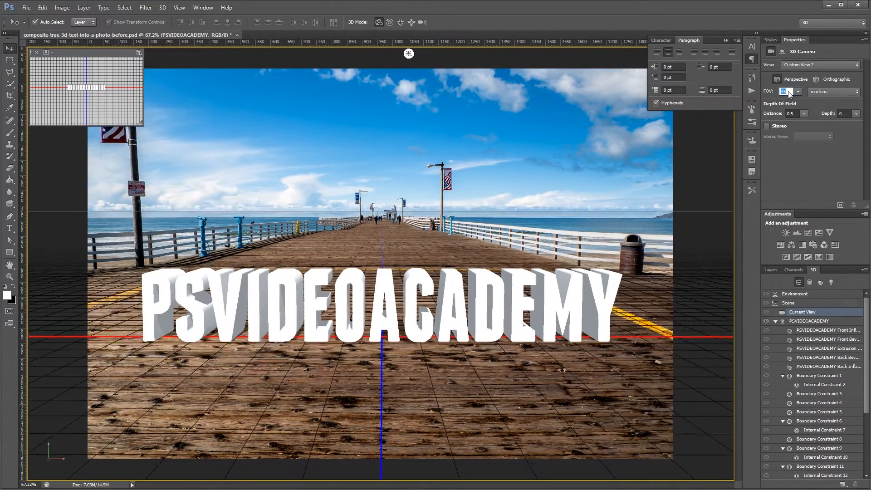
left_click(767, 340)
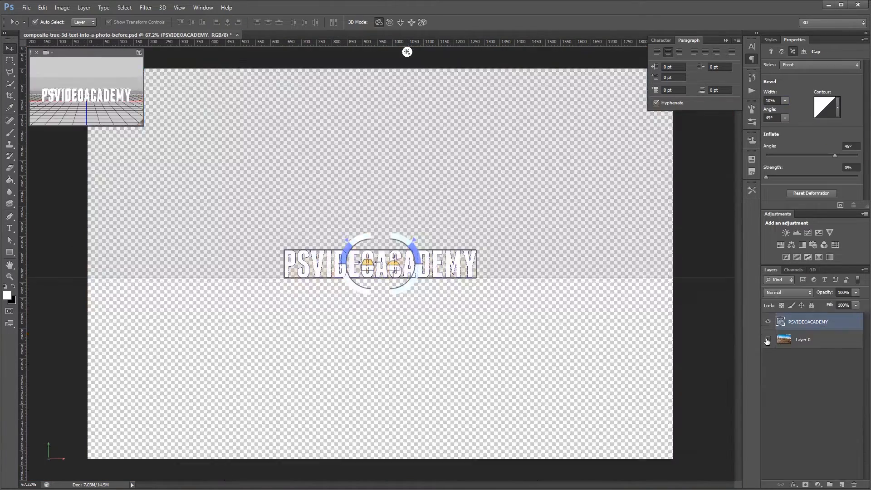
left_click(767, 339)
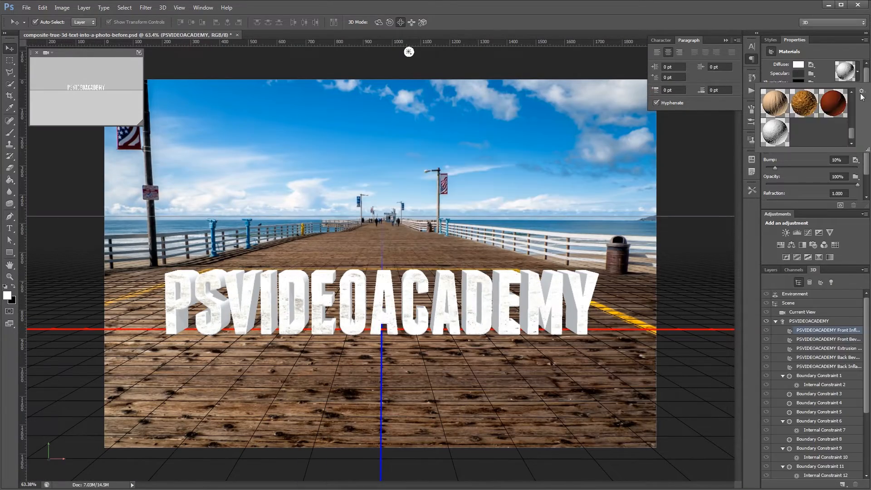
left_click(817, 465)
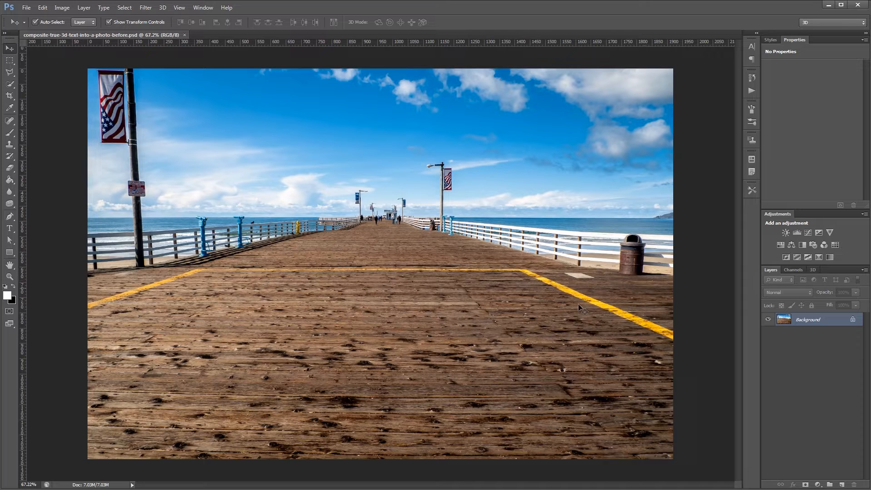
mouse_move(541, 246)
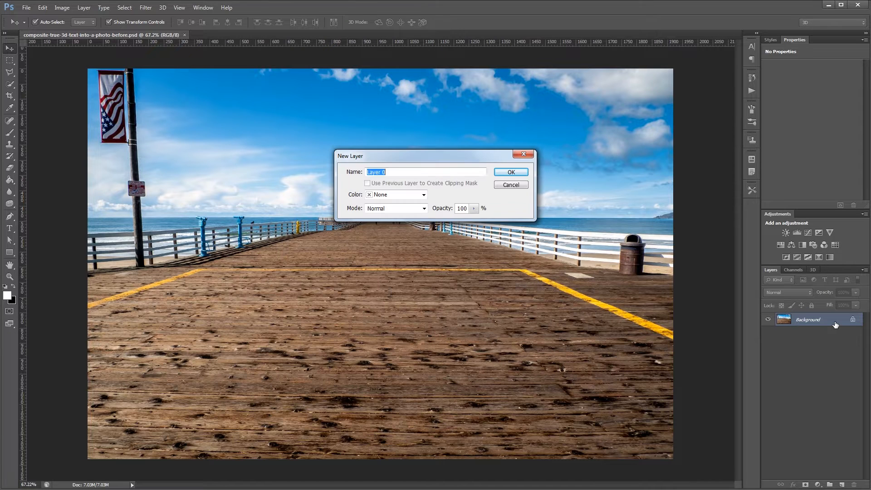
Convert Background into Layer 0 and type PSVIDEOACADEMY in white across the photo.
left_click(511, 171)
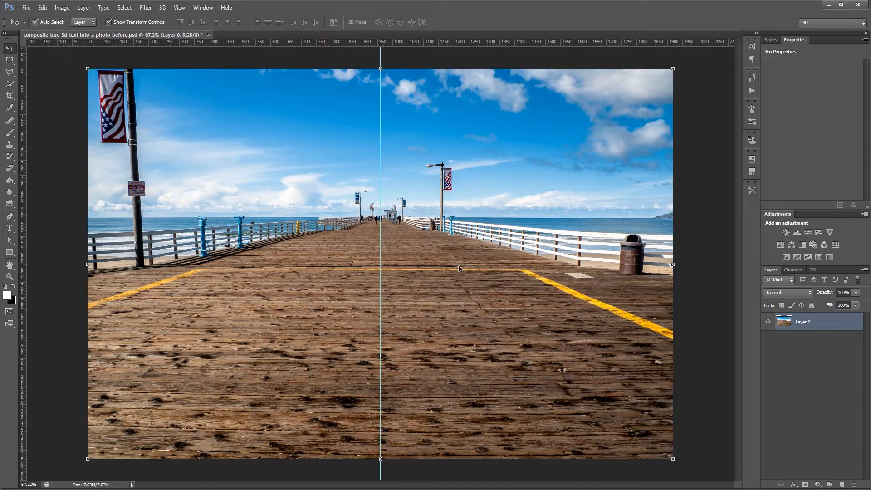
mouse_move(711, 304)
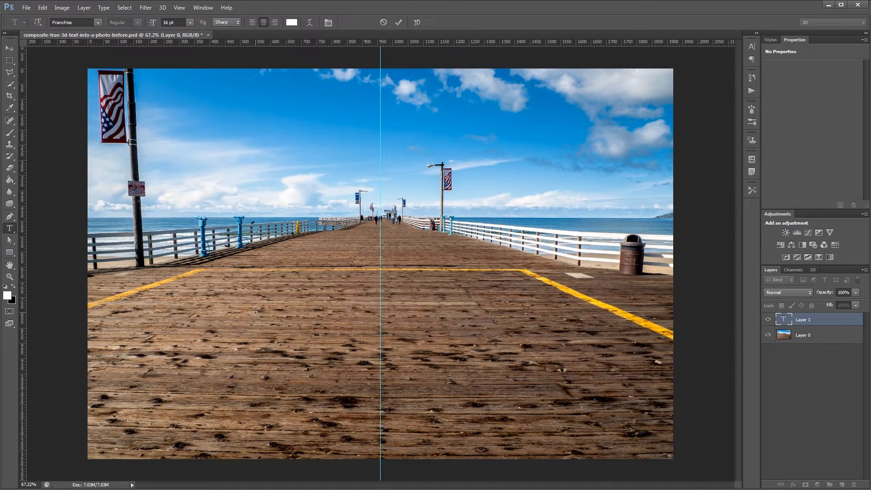
type("PSVIDEOACADEMY")
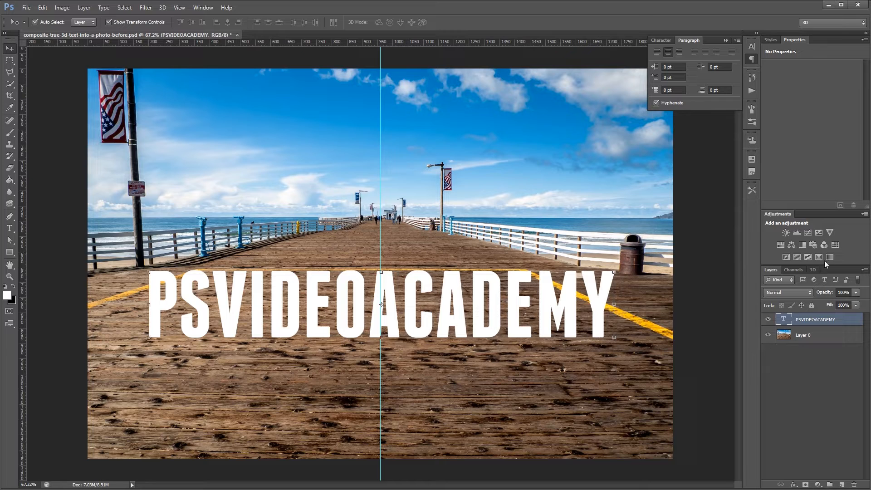
Create a 3D Extrusion from the PSVIDEOACADEMY type layer.
left_click(812, 270)
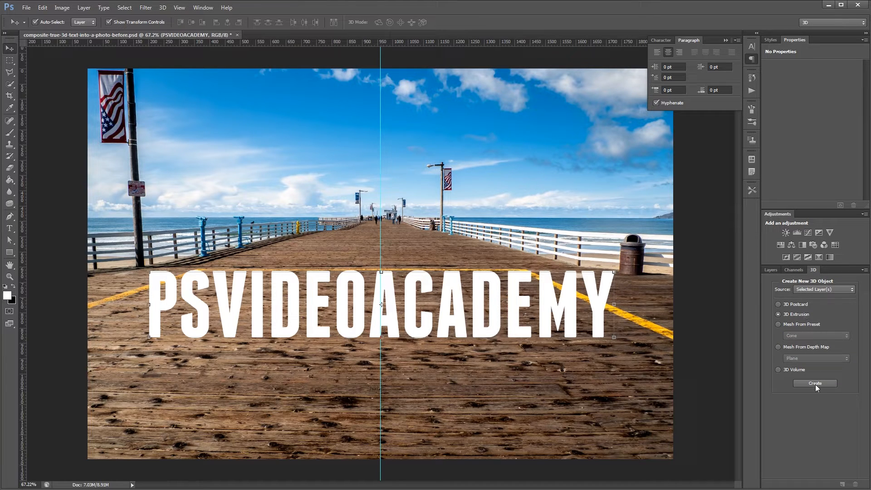
left_click(814, 383)
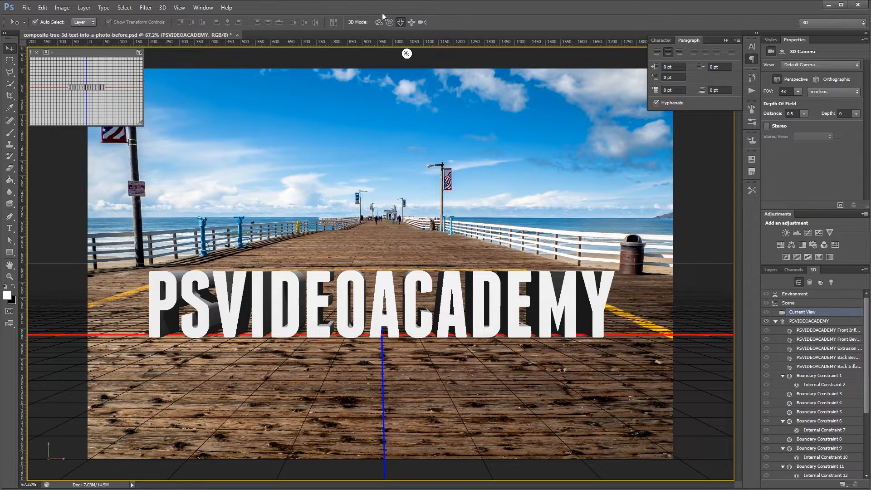
mouse_move(395, 183)
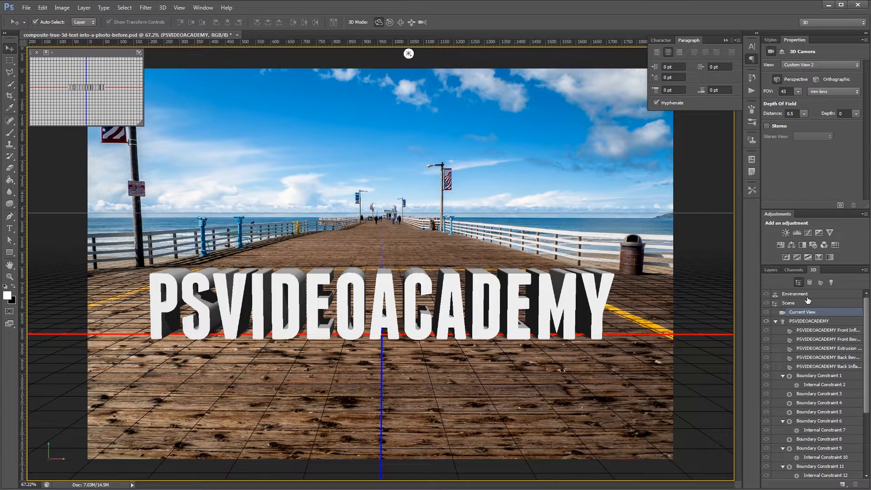
Set environment light colour edf7ff, intensity 60%, and soften shadows to 75%.
left_click(794, 293)
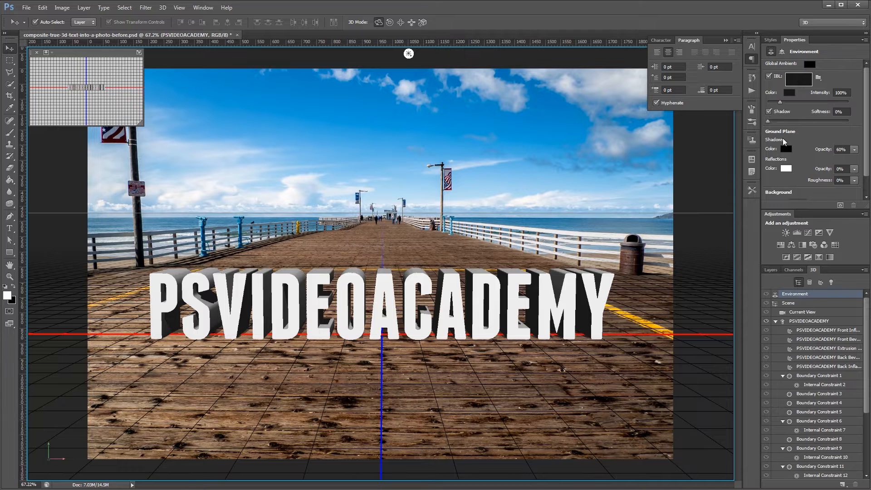
mouse_move(769, 75)
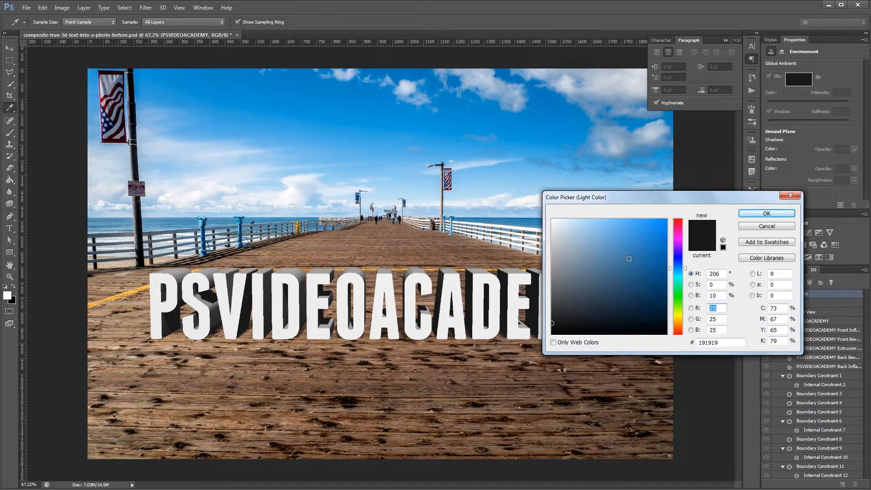
left_click(559, 216)
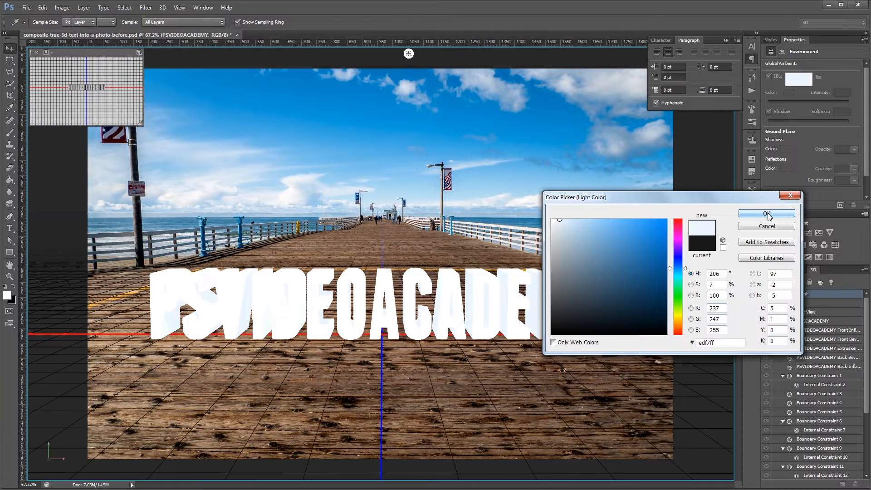
left_click(766, 213)
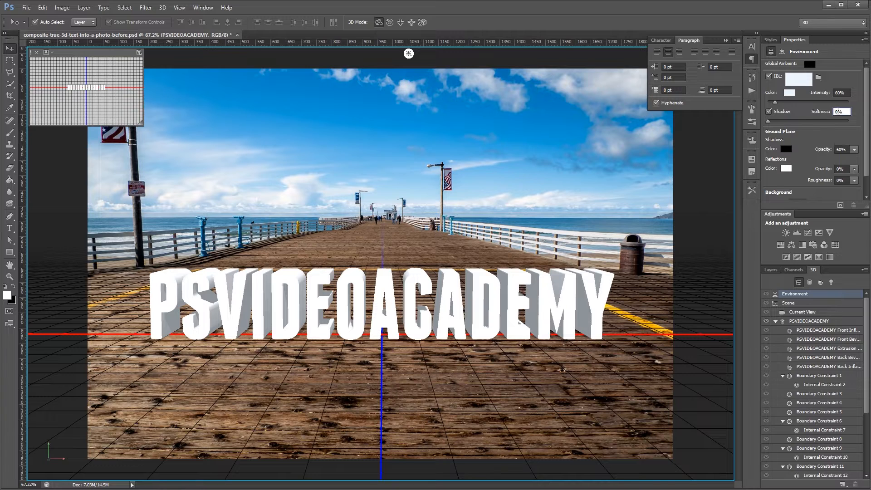
left_click_drag(840, 112, 867, 111)
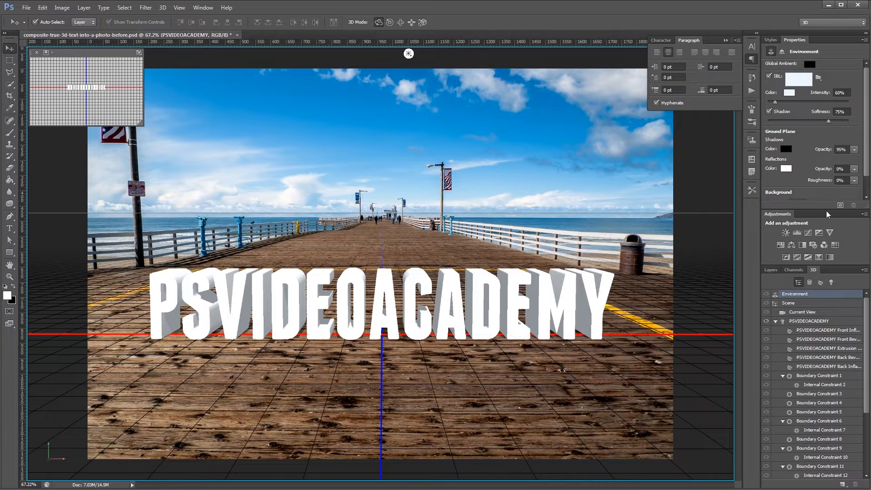
Select the text's front bevel and set its Cap Bevel width to 10%.
left_click(802, 312)
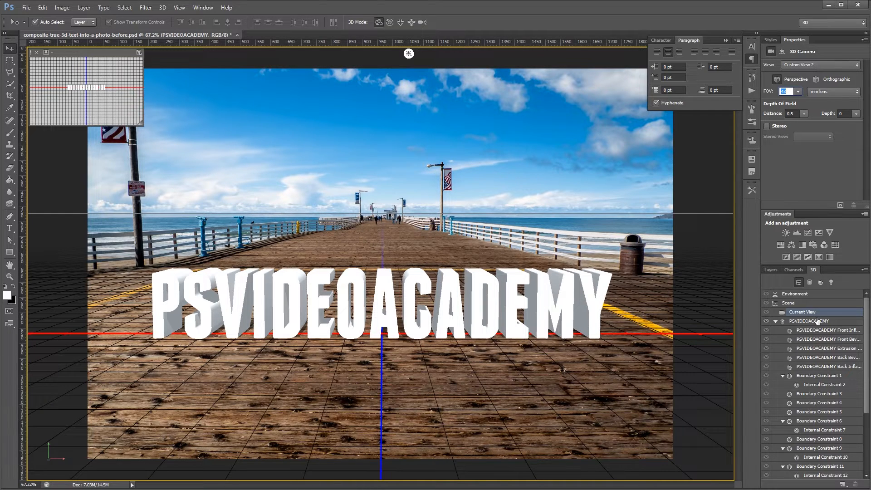
left_click(808, 320)
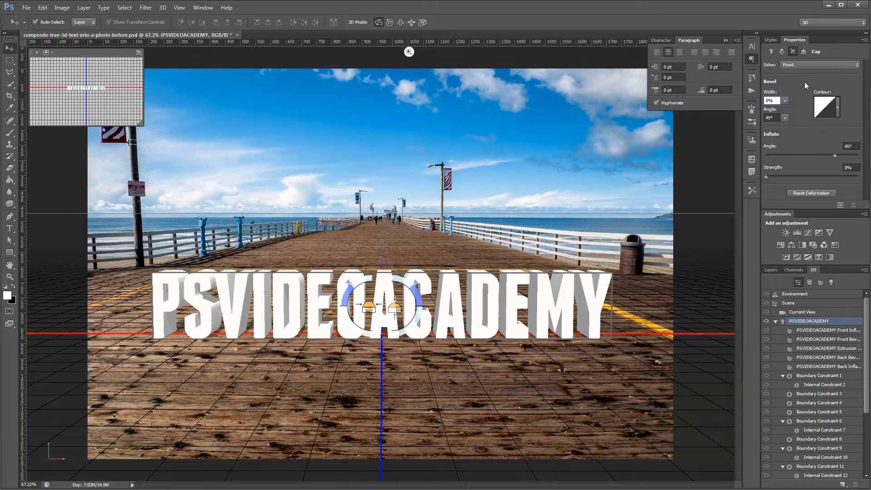
left_click(772, 100)
type("10")
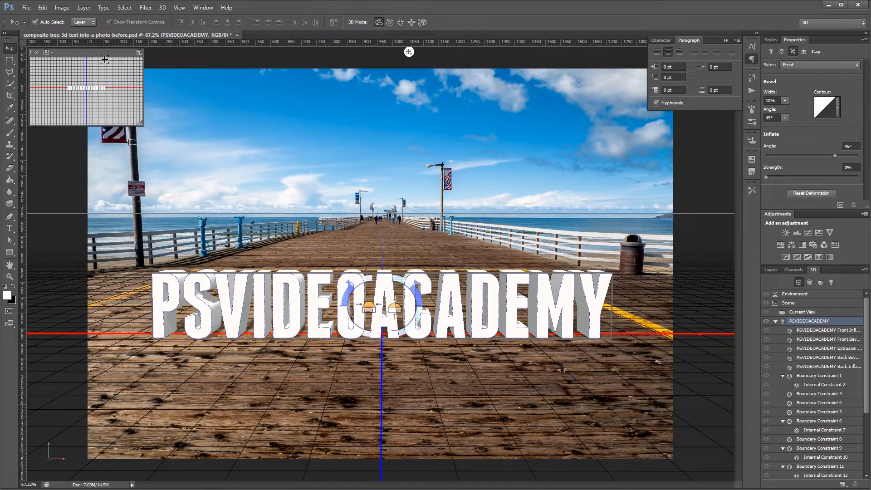
left_click(45, 53)
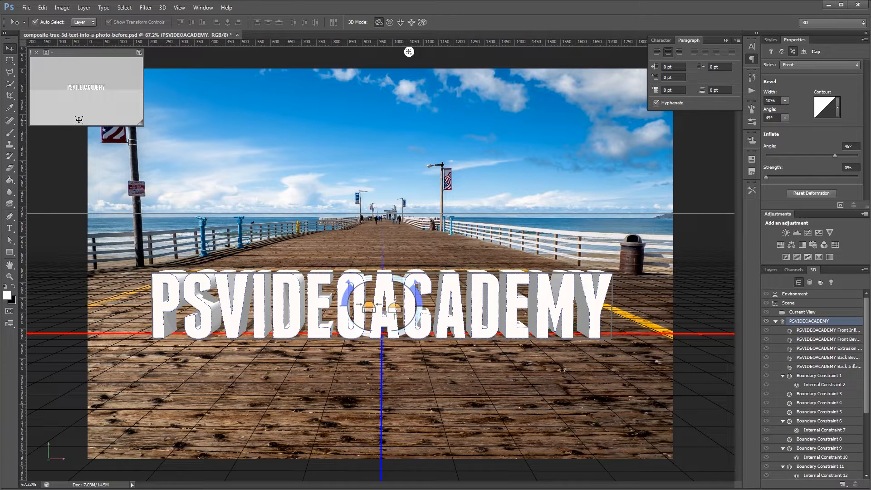
mouse_move(139, 52)
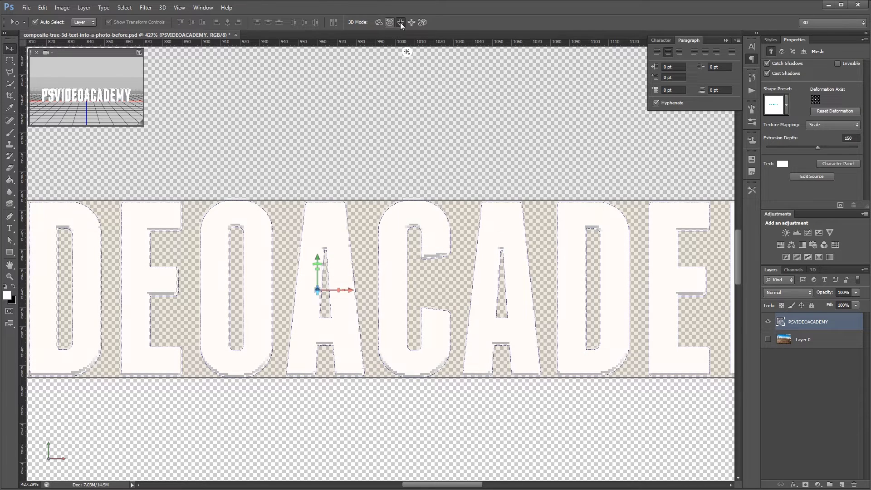
mouse_move(317, 262)
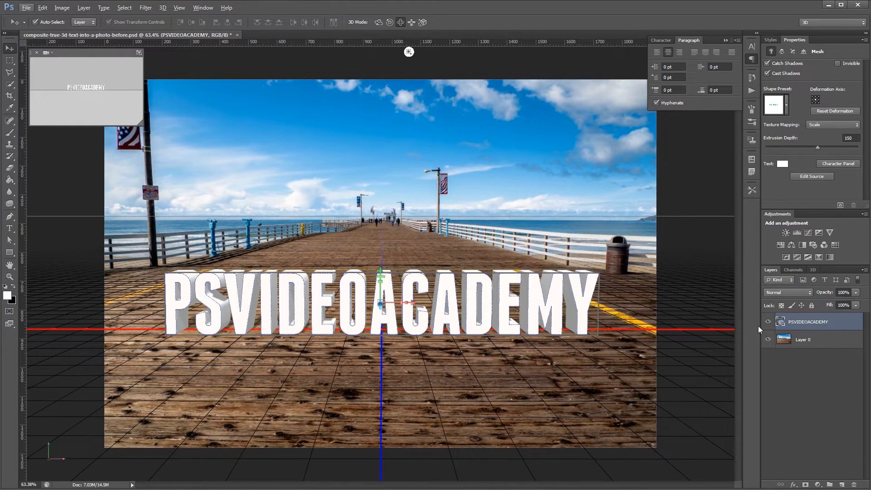
Load concrete-0013.jpg as the front face's diffuse texture at 100% scale, zero offsets.
left_click(812, 269)
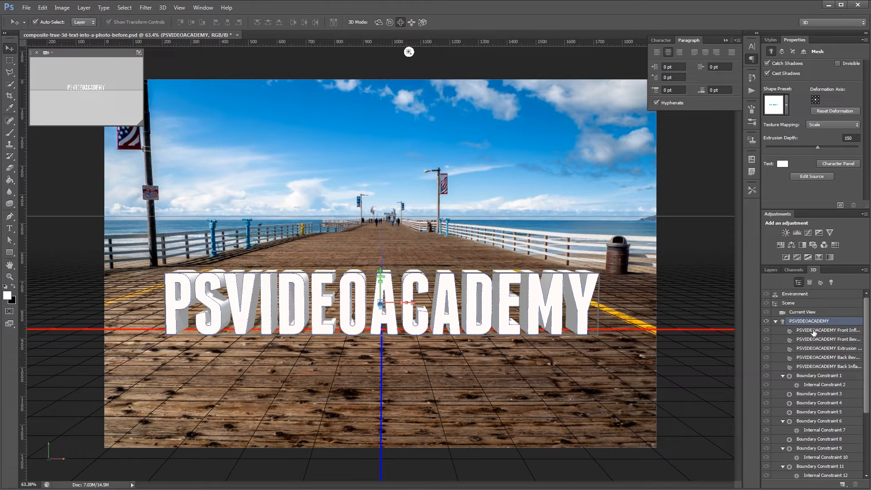
left_click(829, 330)
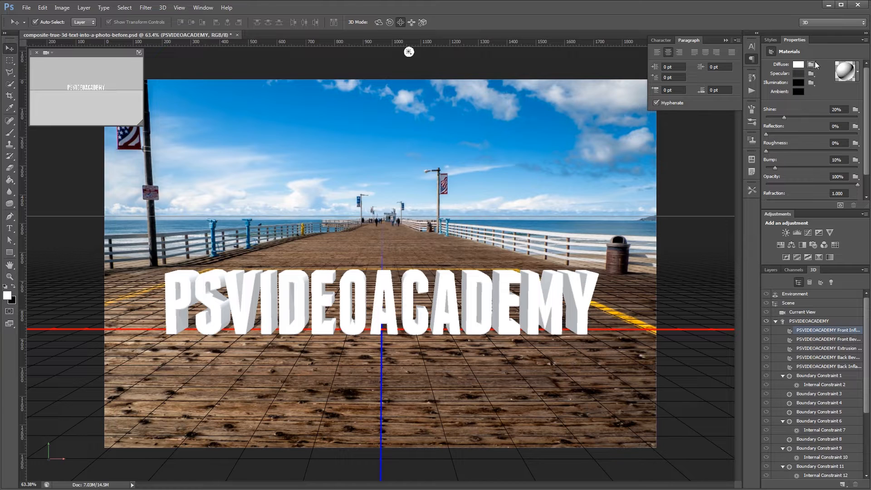
left_click(813, 64)
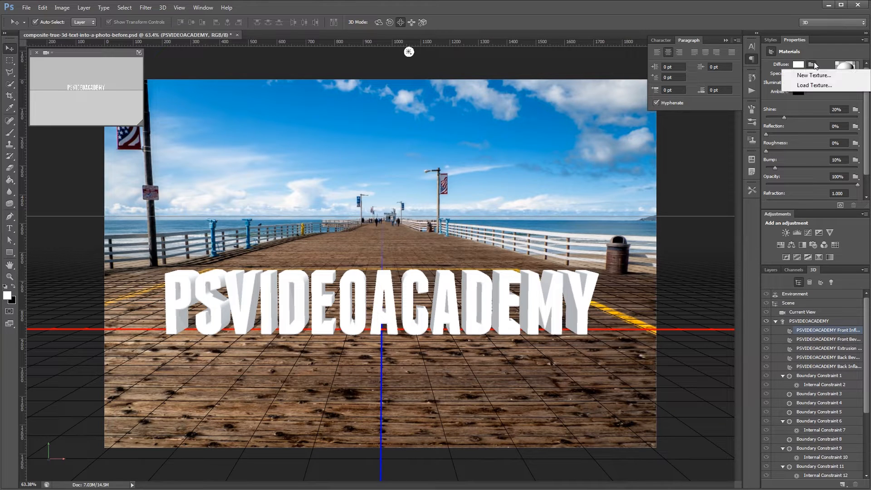
left_click(816, 85)
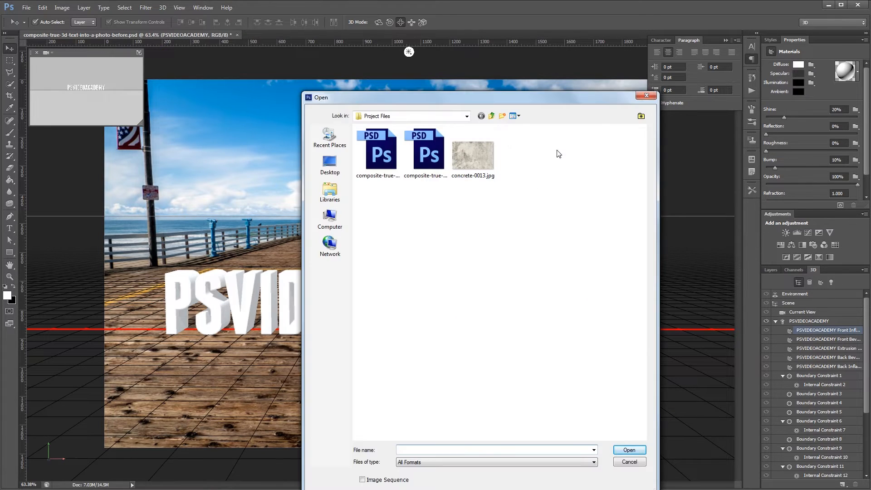
left_click(630, 461)
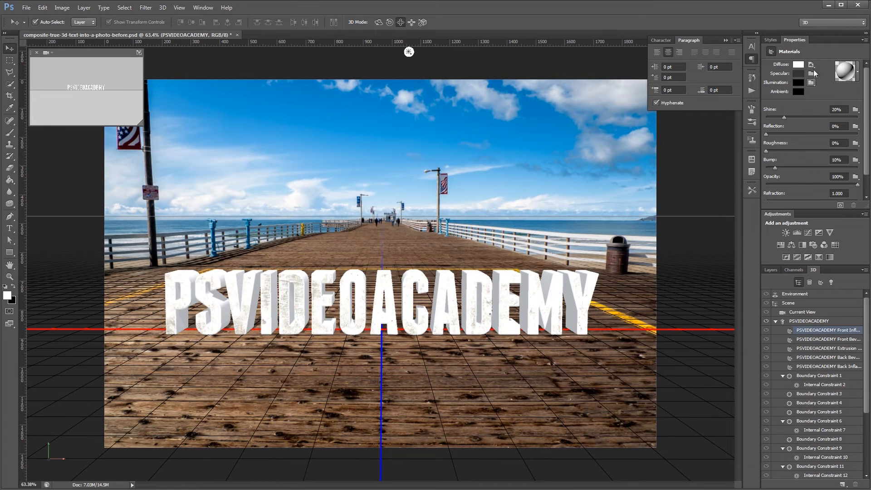
left_click(811, 64)
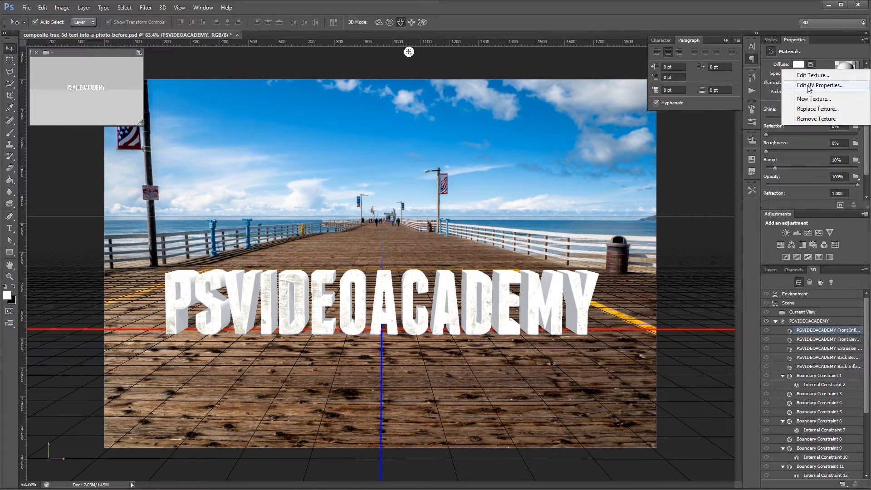
left_click(815, 86)
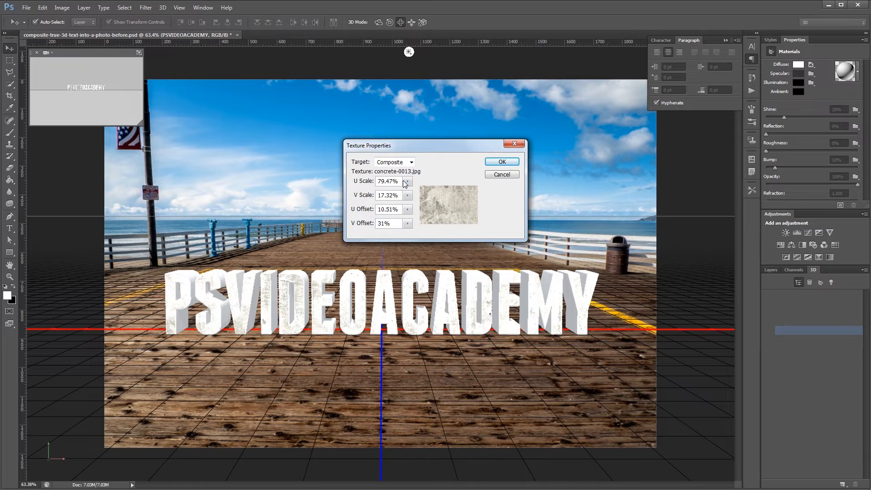
type("100%")
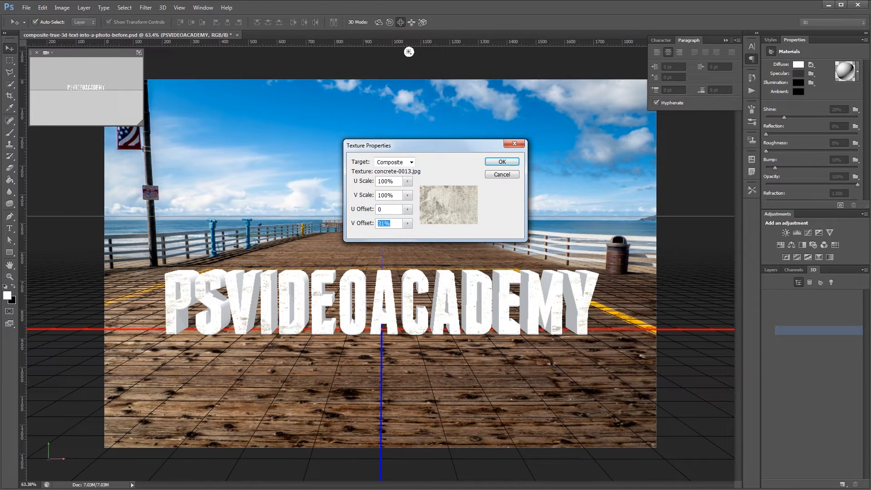
left_click(502, 162)
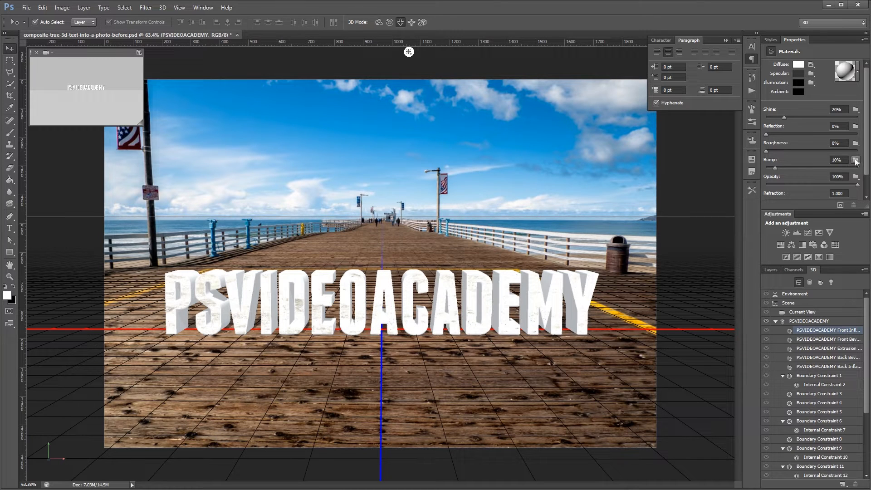
Load concrete-0013.jpg as the bump texture at 100% scale with zero offsets.
left_click(856, 159)
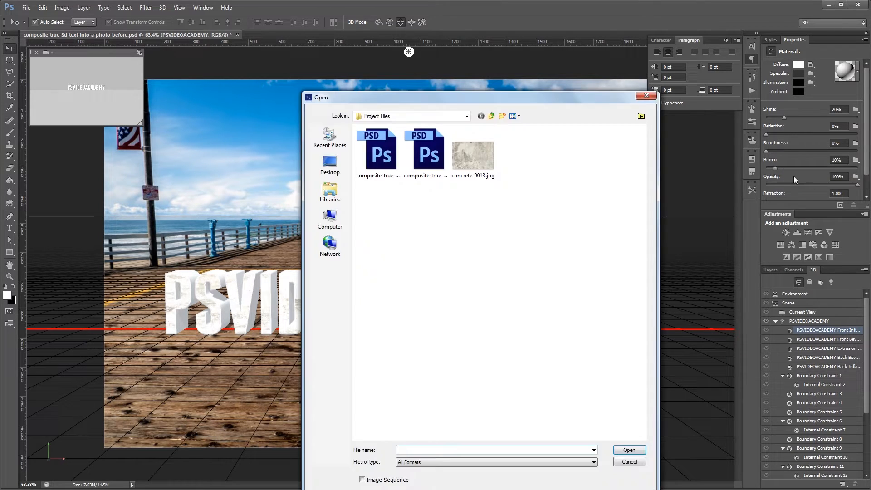
left_click(629, 462)
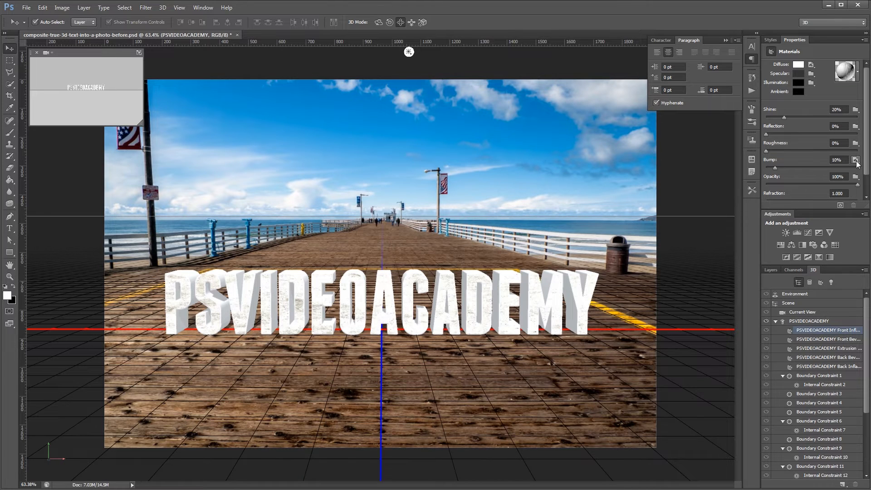
left_click(855, 160)
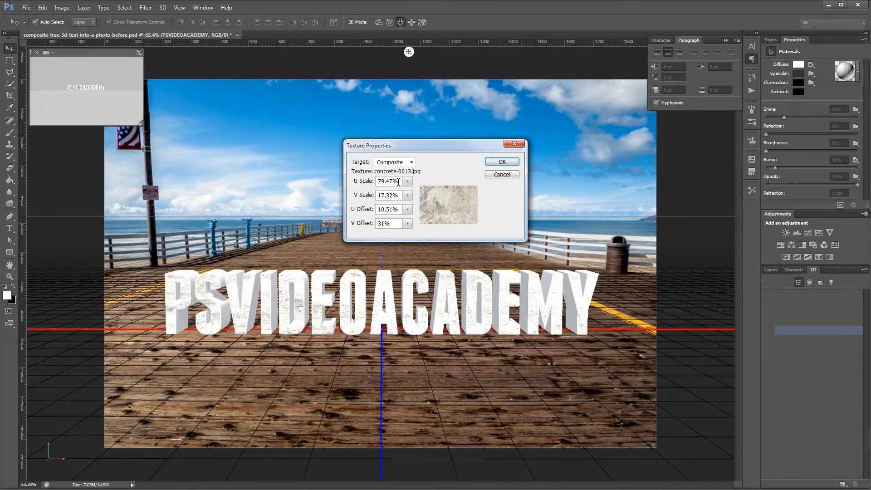
type("100%")
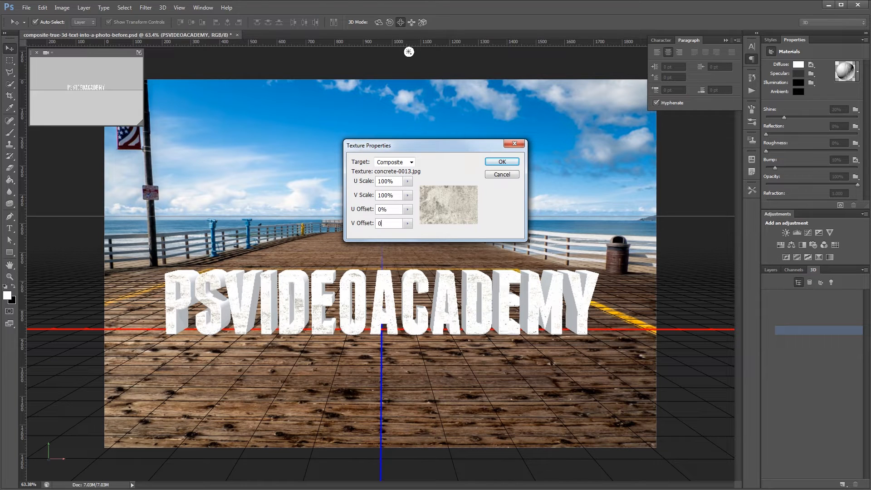
left_click(501, 161)
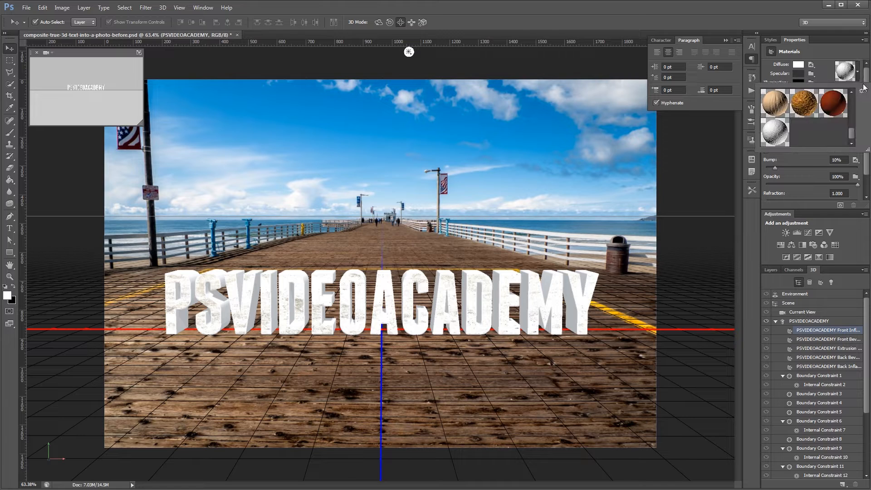
Save the surface as a Concrete material and apply it to all five text materials.
left_click(862, 90)
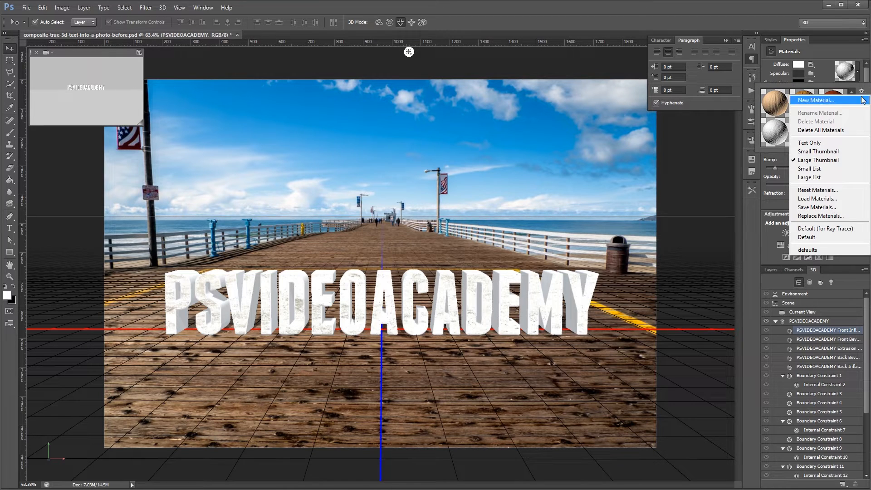
left_click(816, 100)
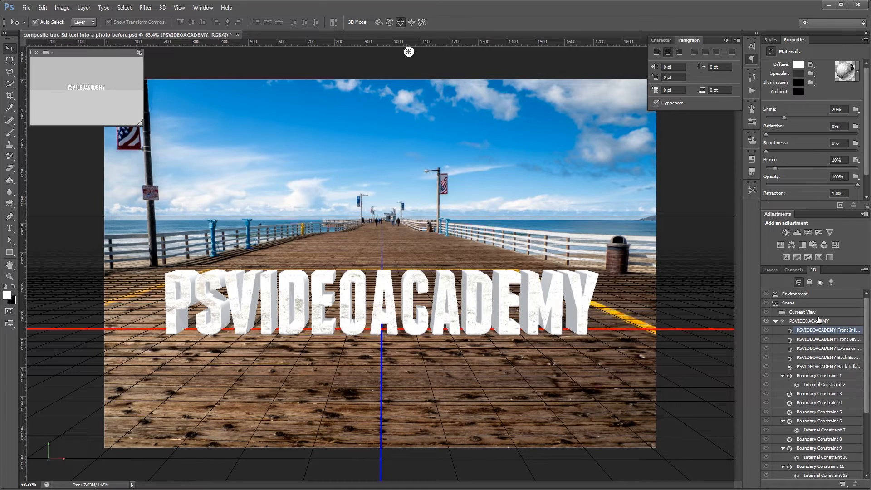
left_click(825, 366)
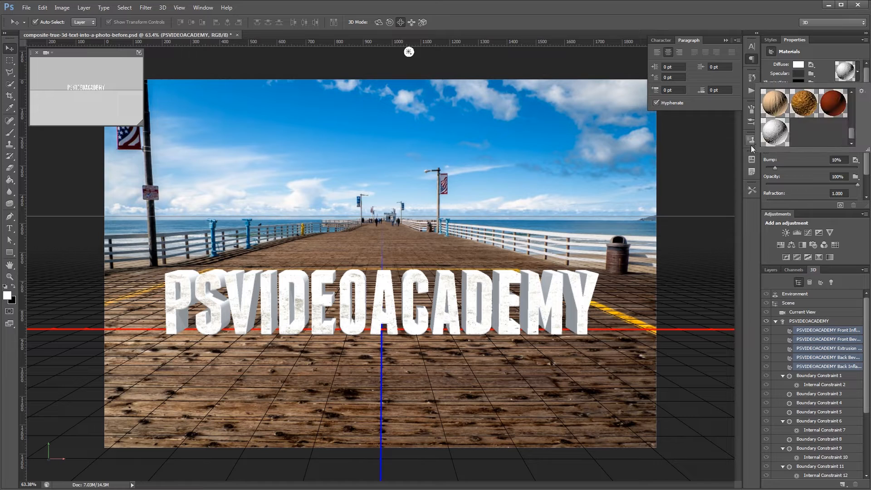
mouse_move(773, 134)
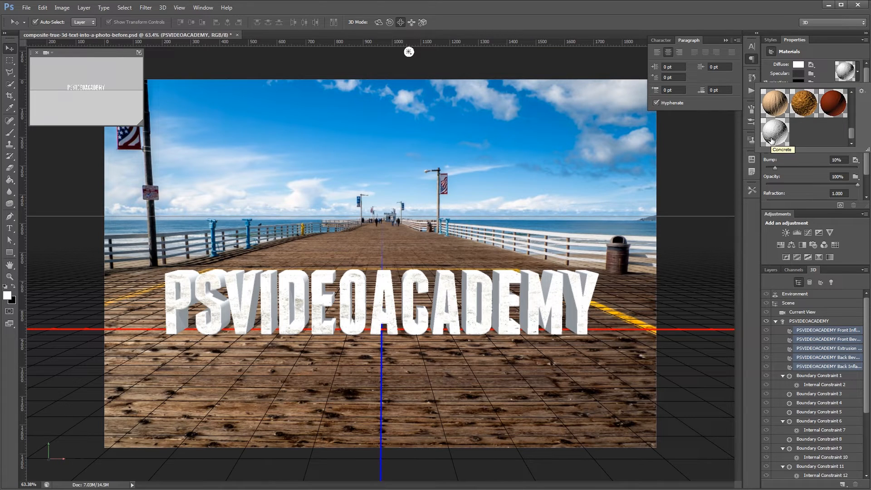
left_click(774, 131)
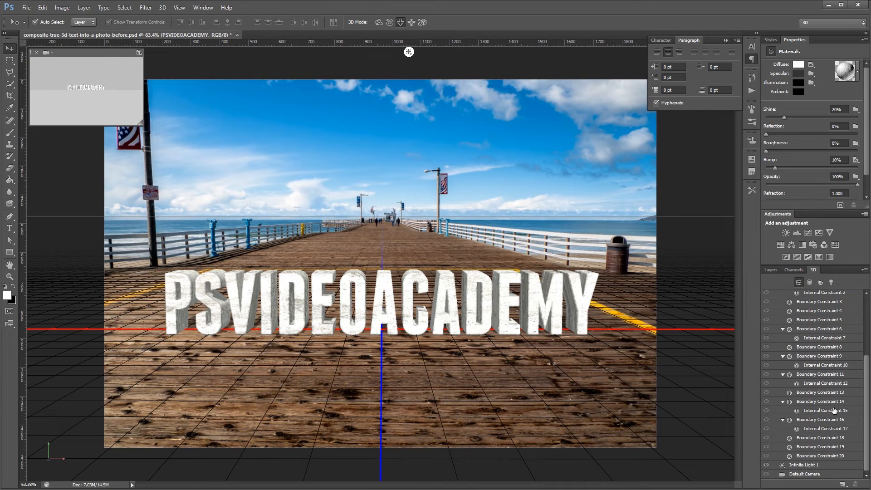
Select Infinite Light 1 and swing its direction toward the upper left.
left_click(803, 465)
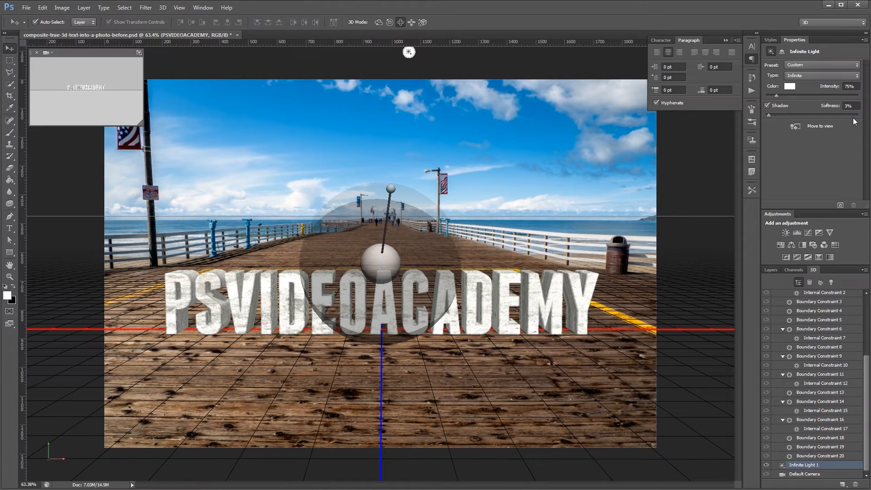
left_click_drag(408, 52, 252, 52)
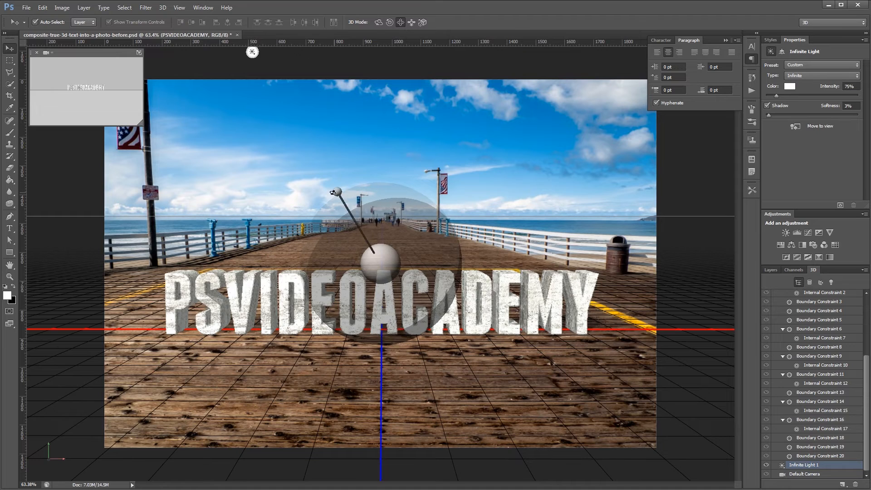
left_click_drag(335, 191, 274, 198)
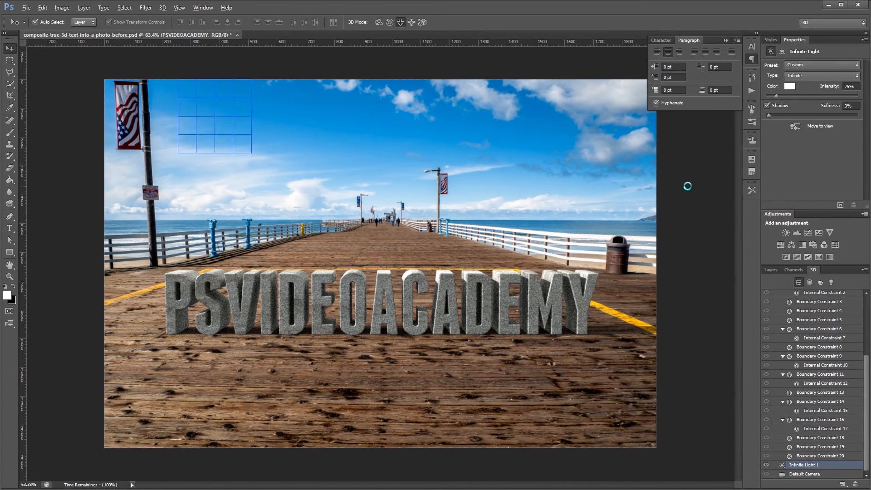
Render the concrete 3D text scene, then select the Layer 0 pier photo.
left_click_drag(214, 117, 435, 119)
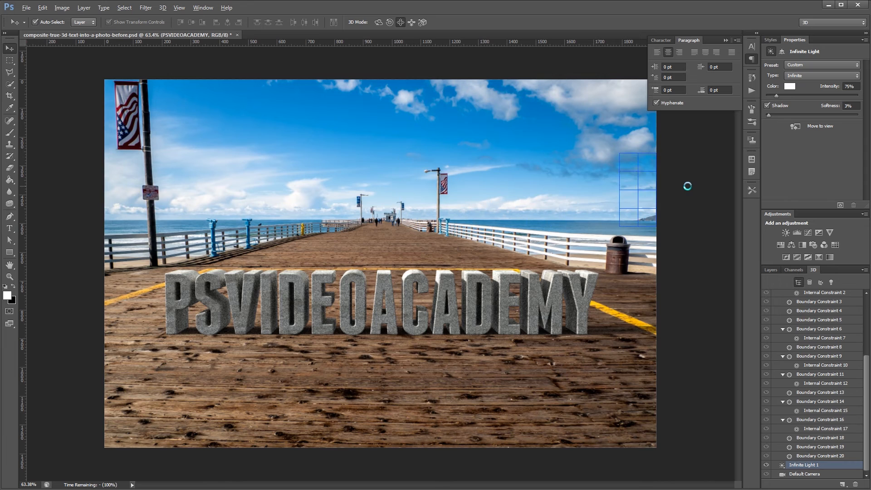
left_click_drag(636, 186, 439, 267)
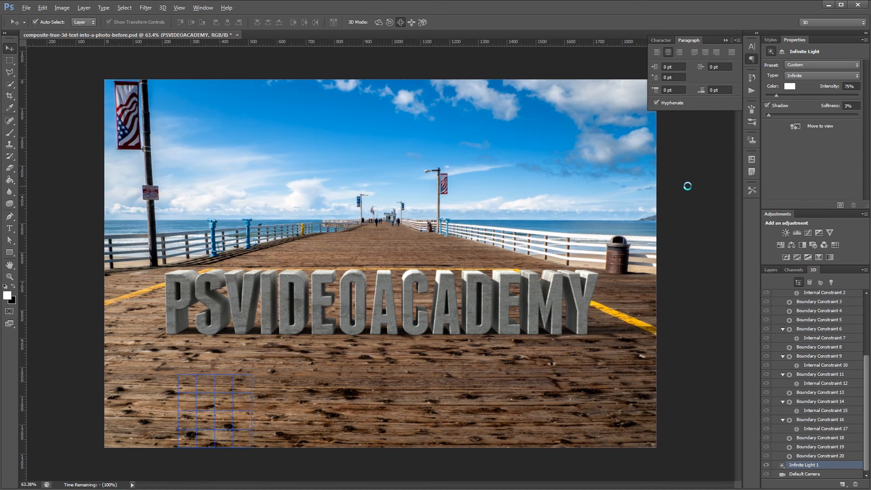
left_click(817, 365)
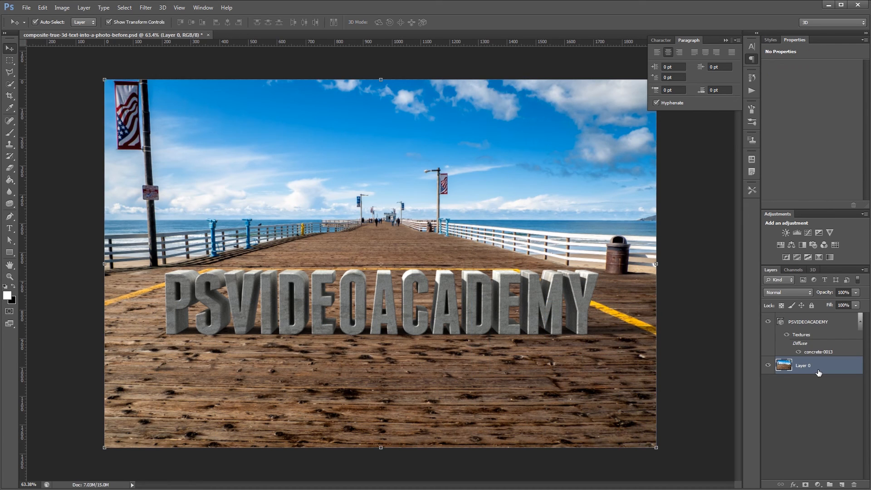